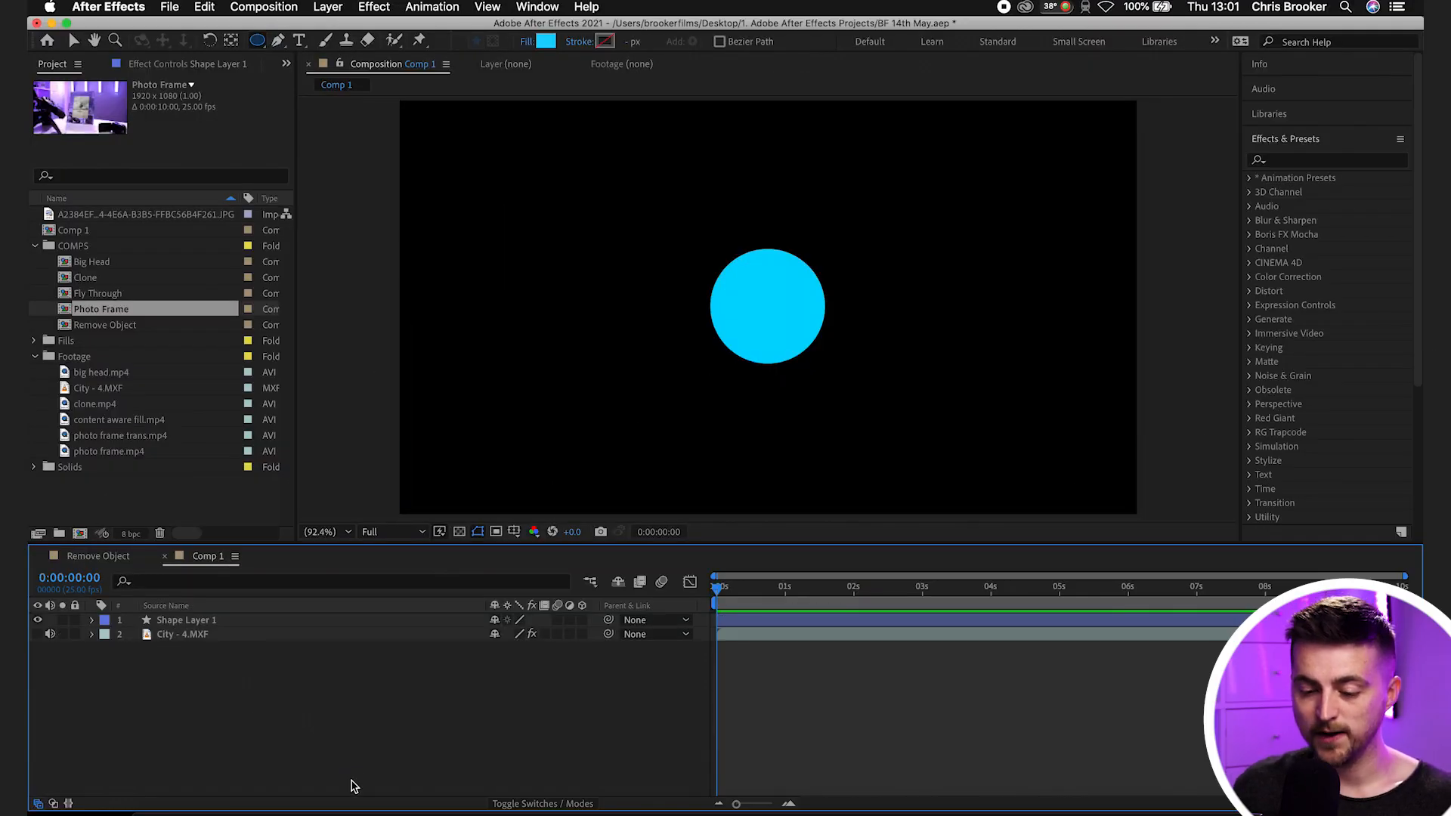
Give the cyan circle's Position a wiggle(50,10) expression via the autocomplete suggestion.
left_click(767, 307)
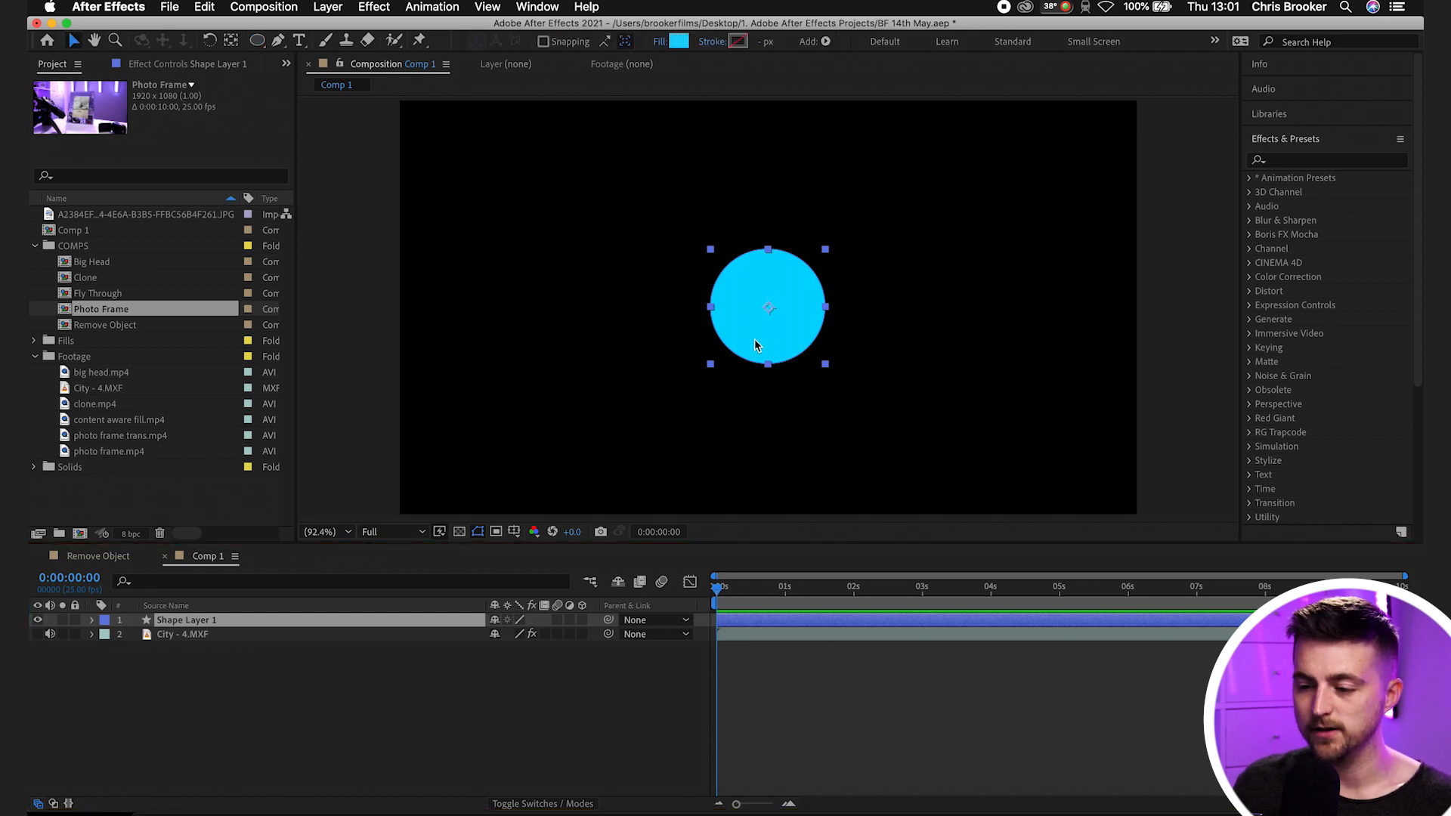
mouse_move(750, 442)
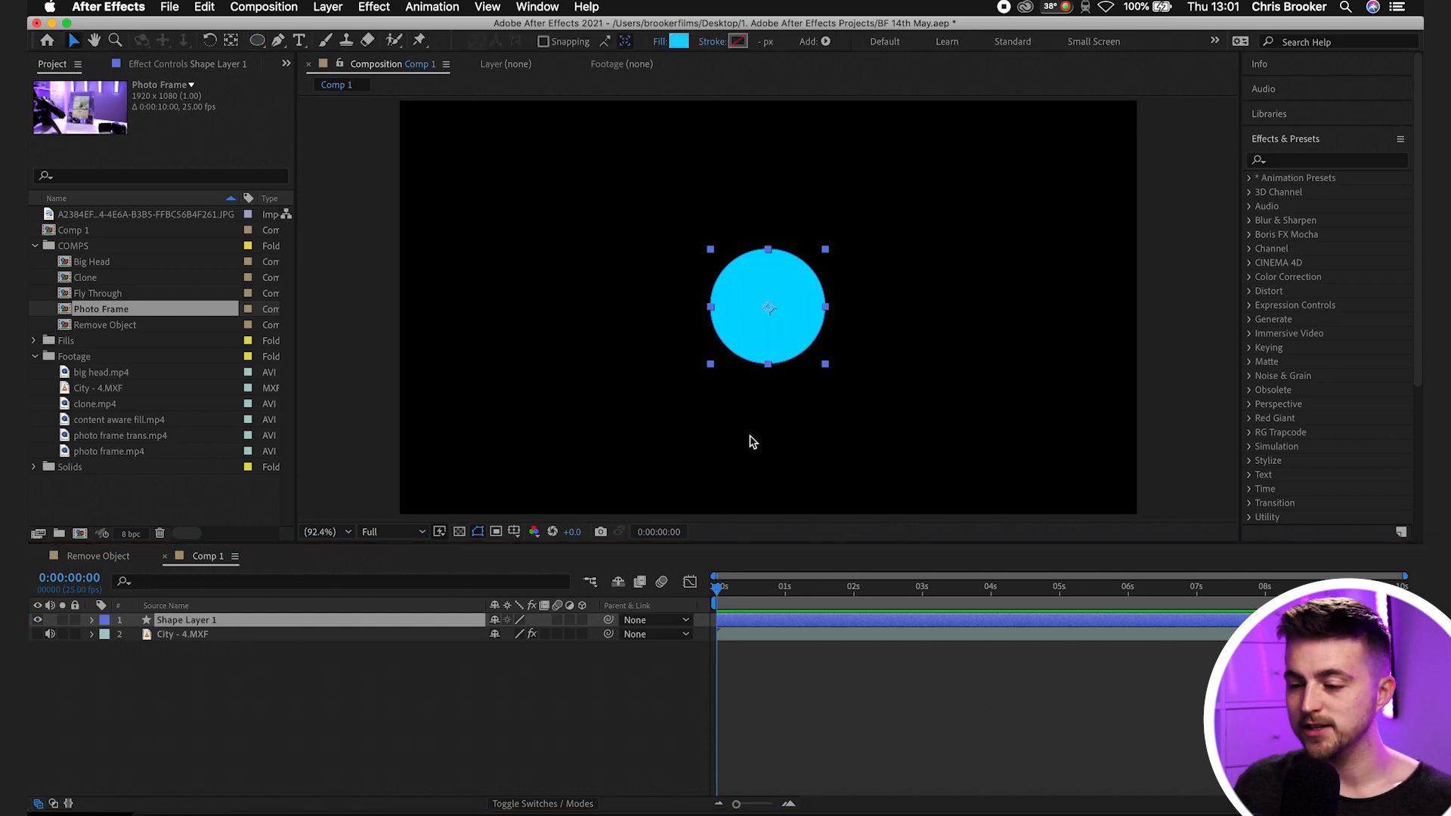
mouse_move(249, 629)
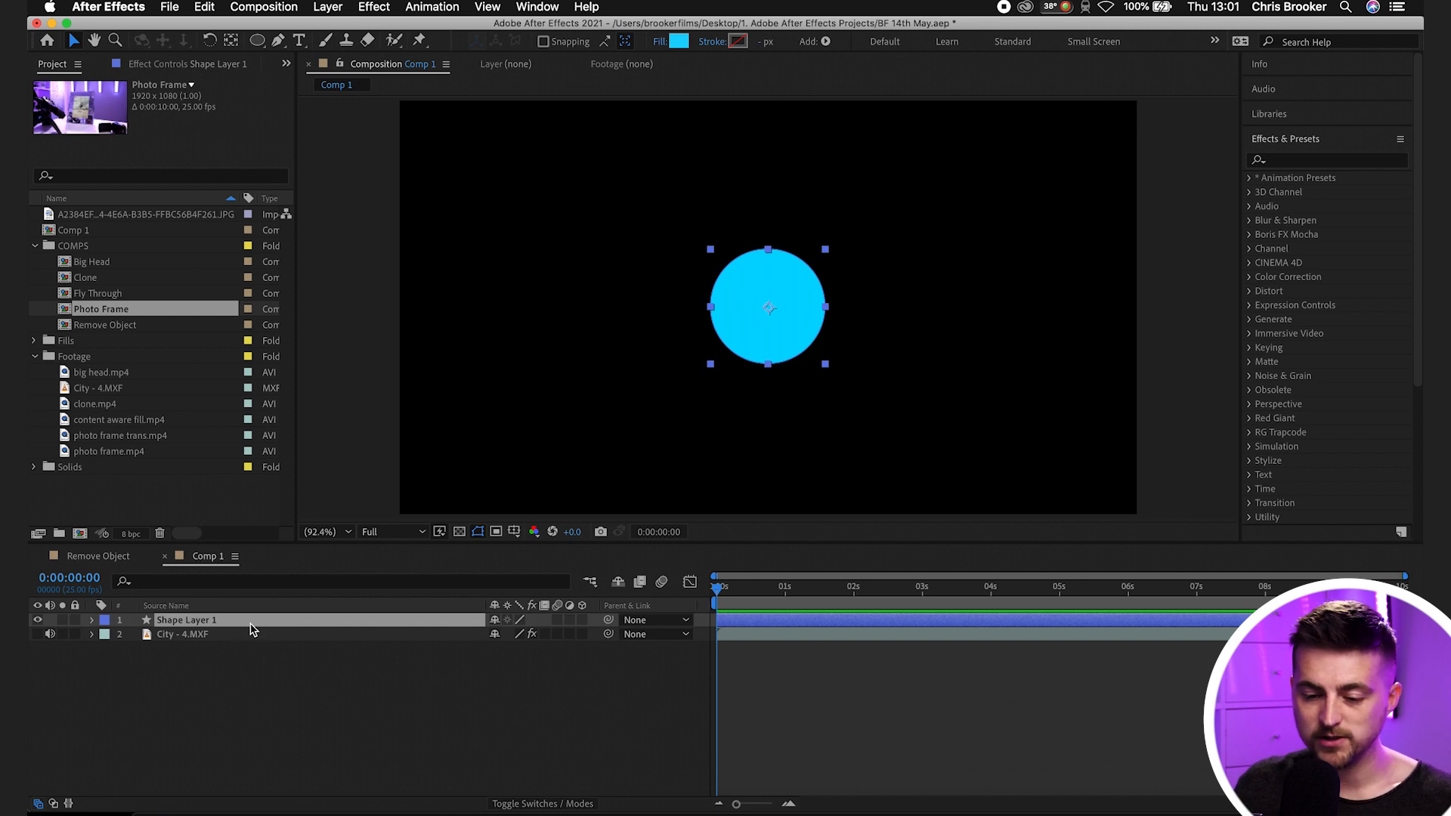
left_click(93, 619)
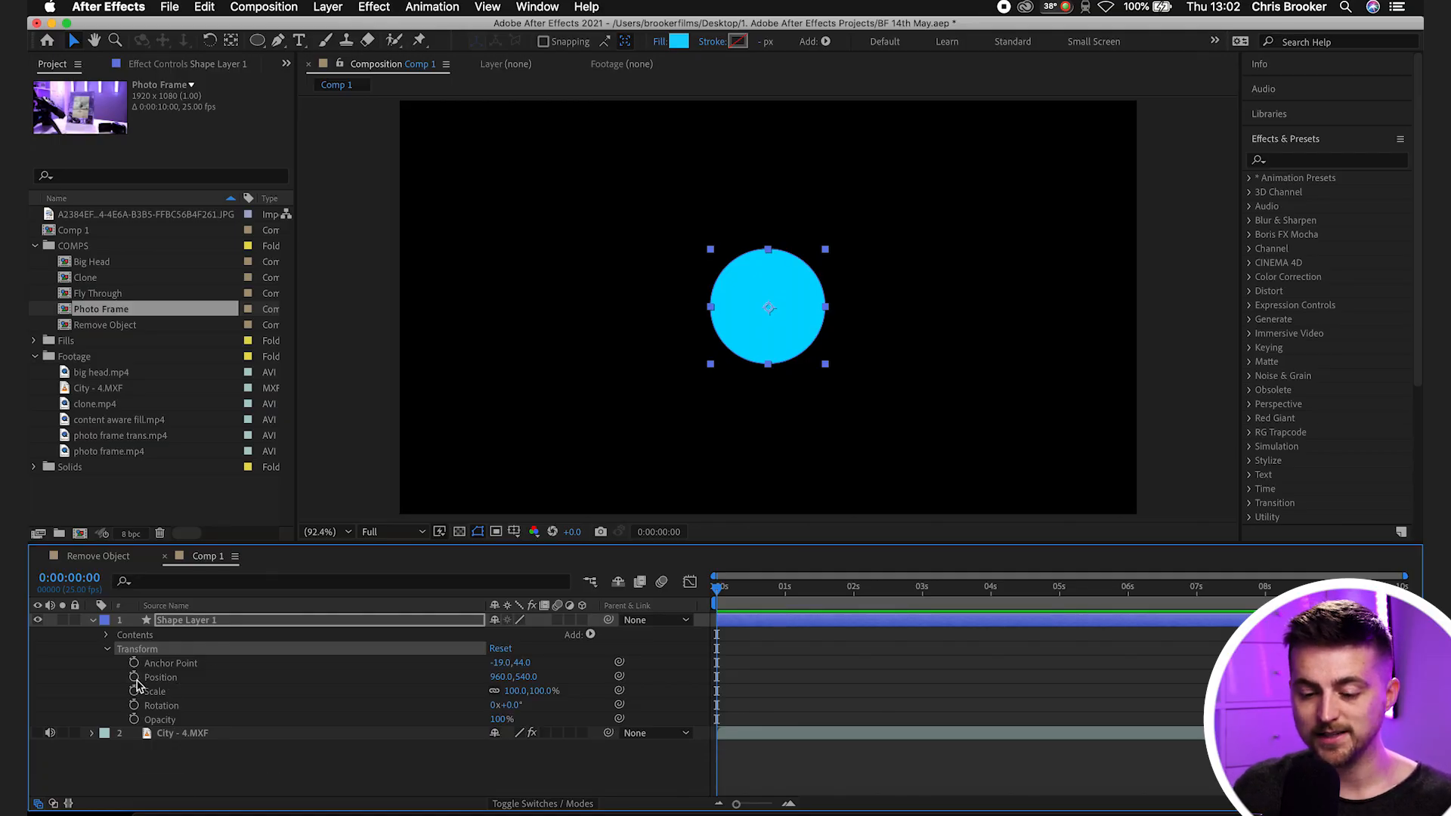
mouse_move(135, 691)
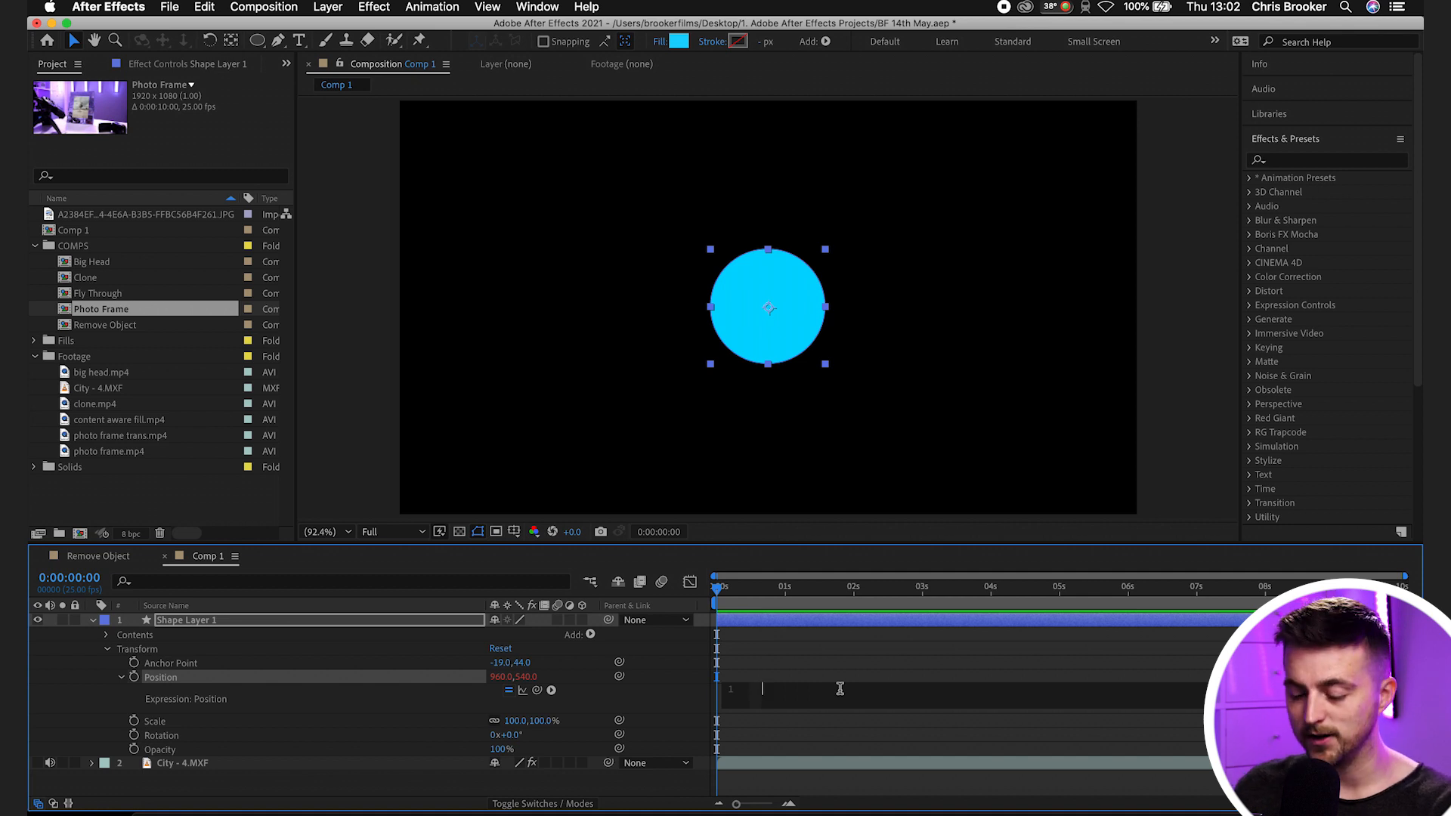
type("wiggle")
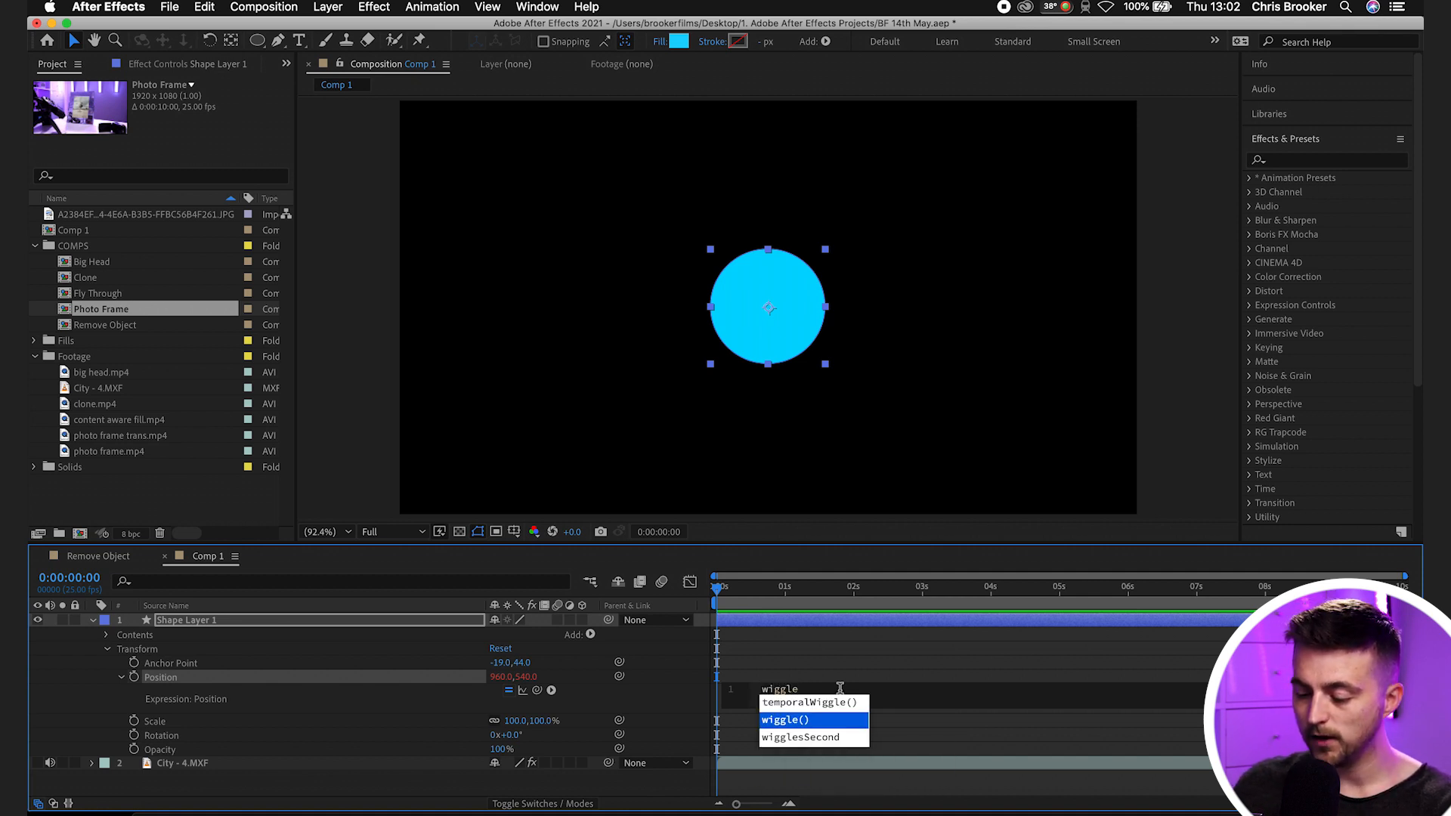
left_click(786, 719)
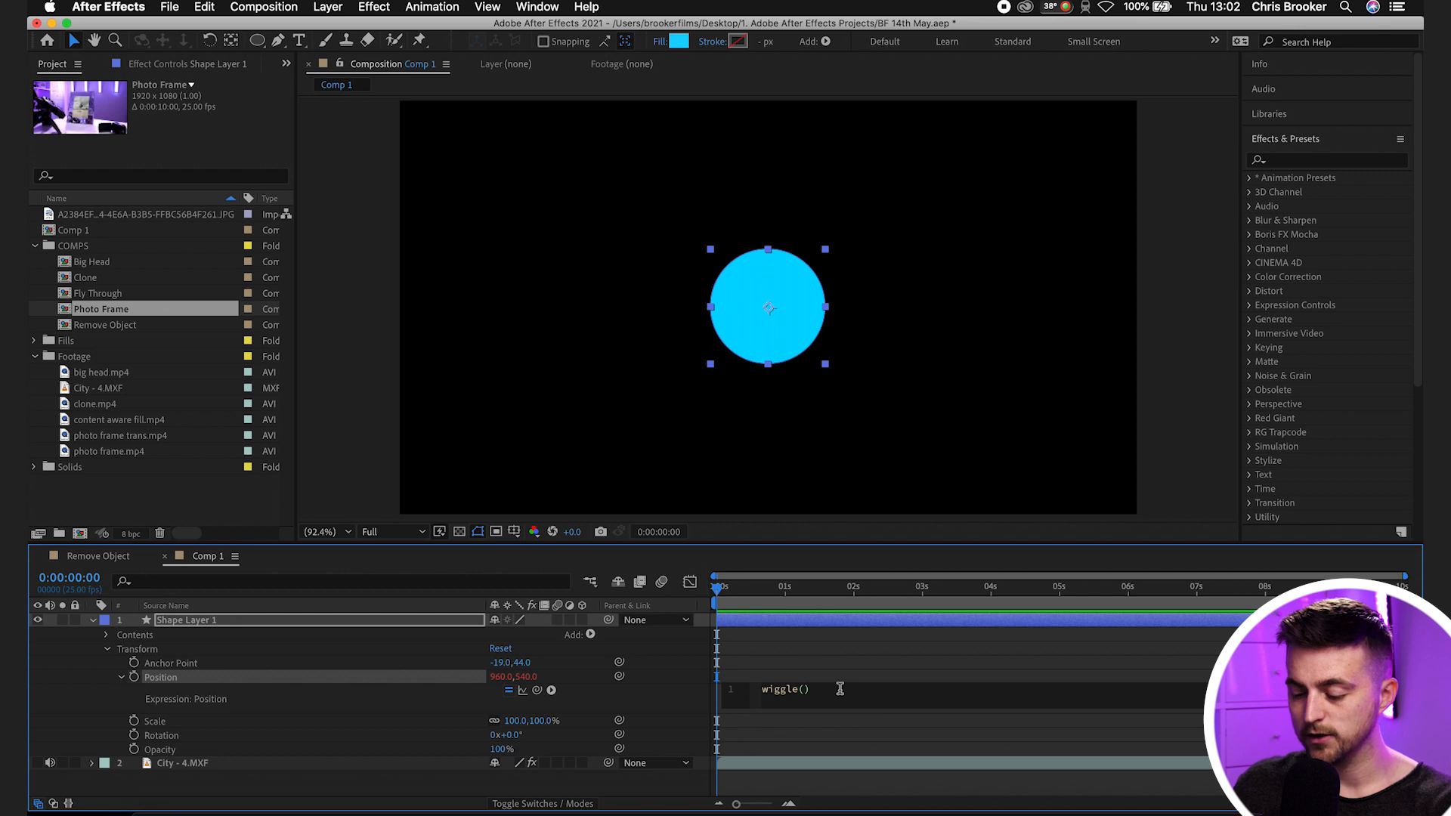
type("10")
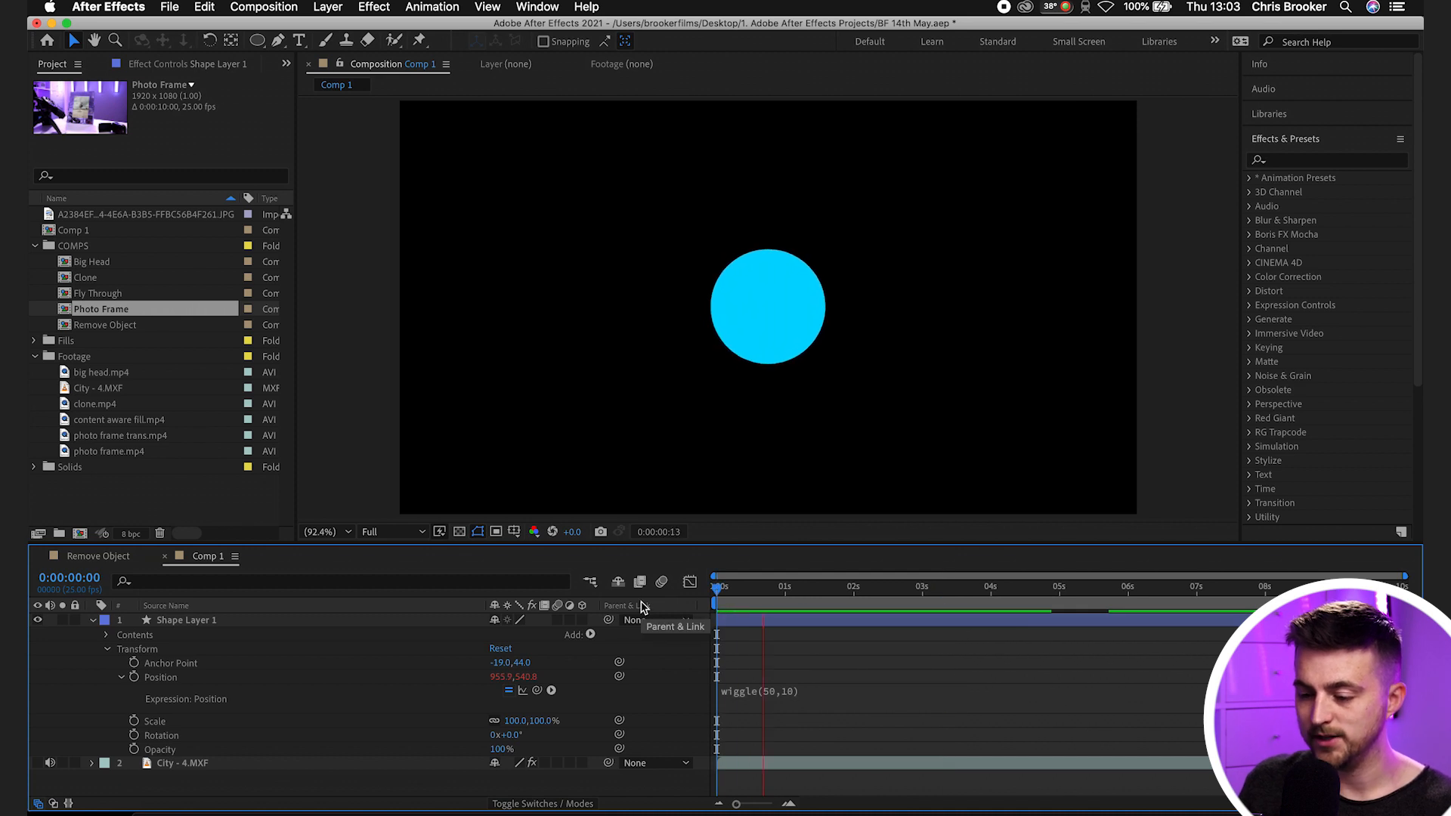
Edit the Position wiggle to a slow, wide wiggle(1,500) and scrub the timeline to preview it.
left_click(858, 587)
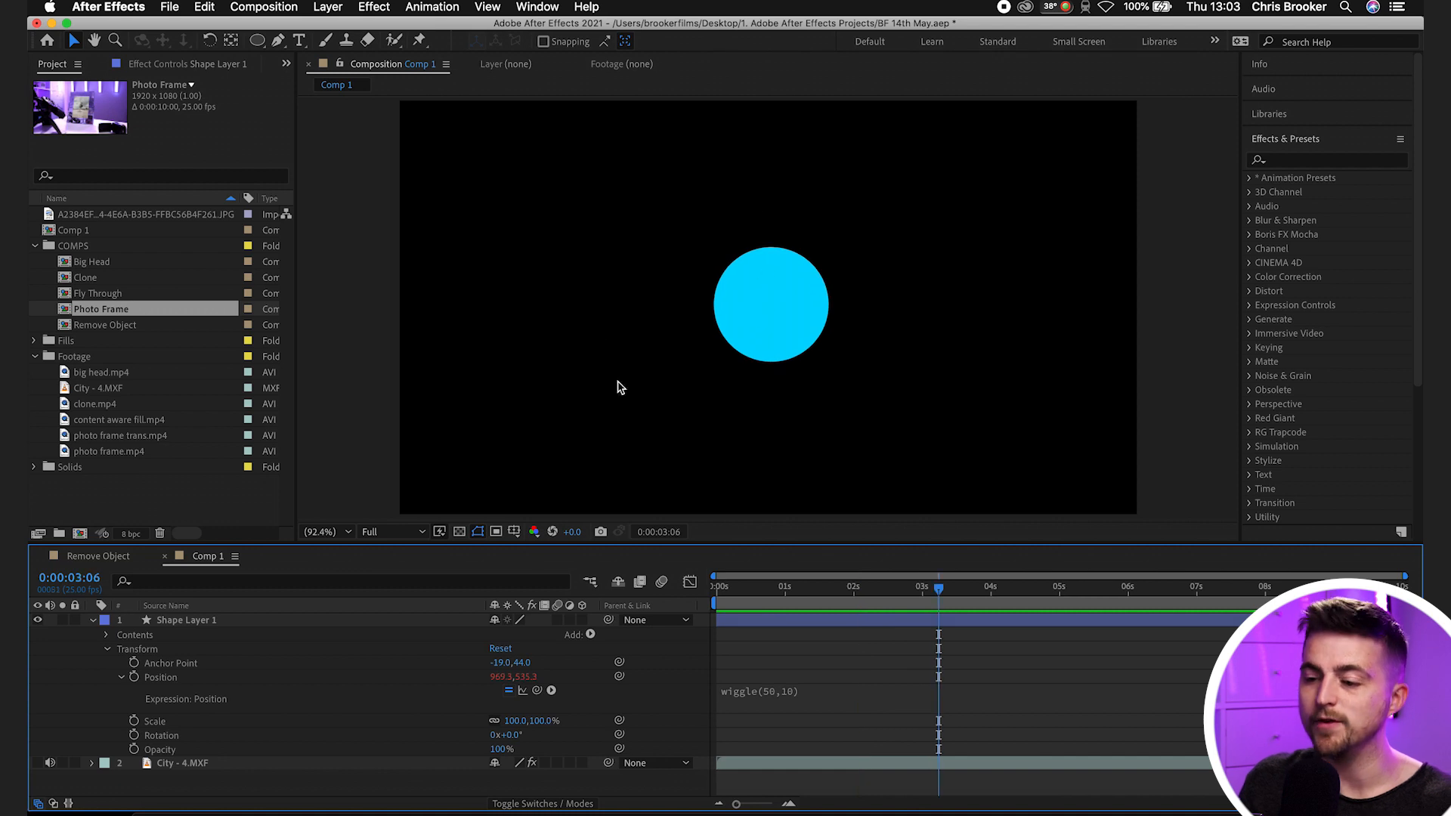
double_click(758, 691)
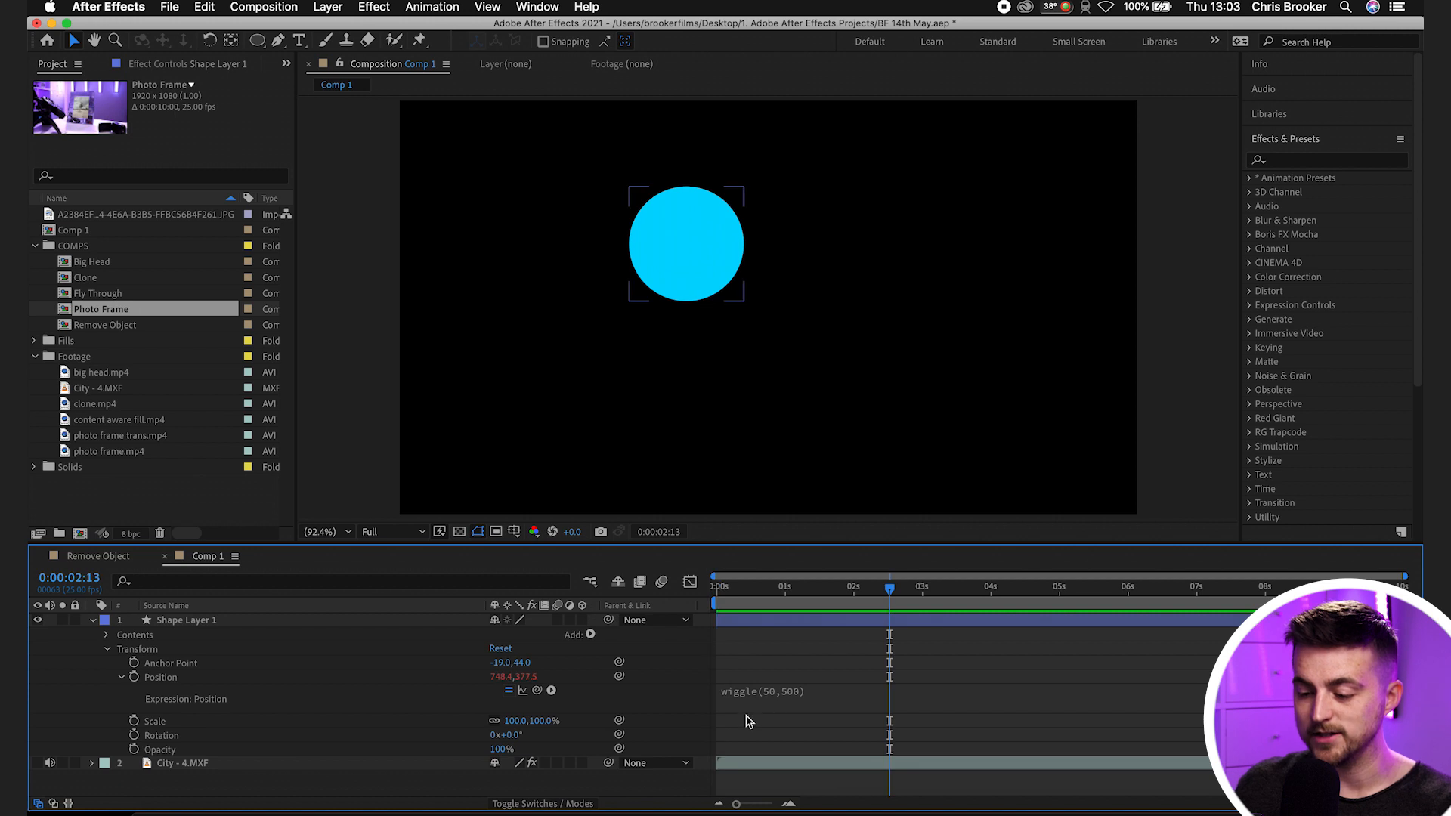
left_click(802, 689)
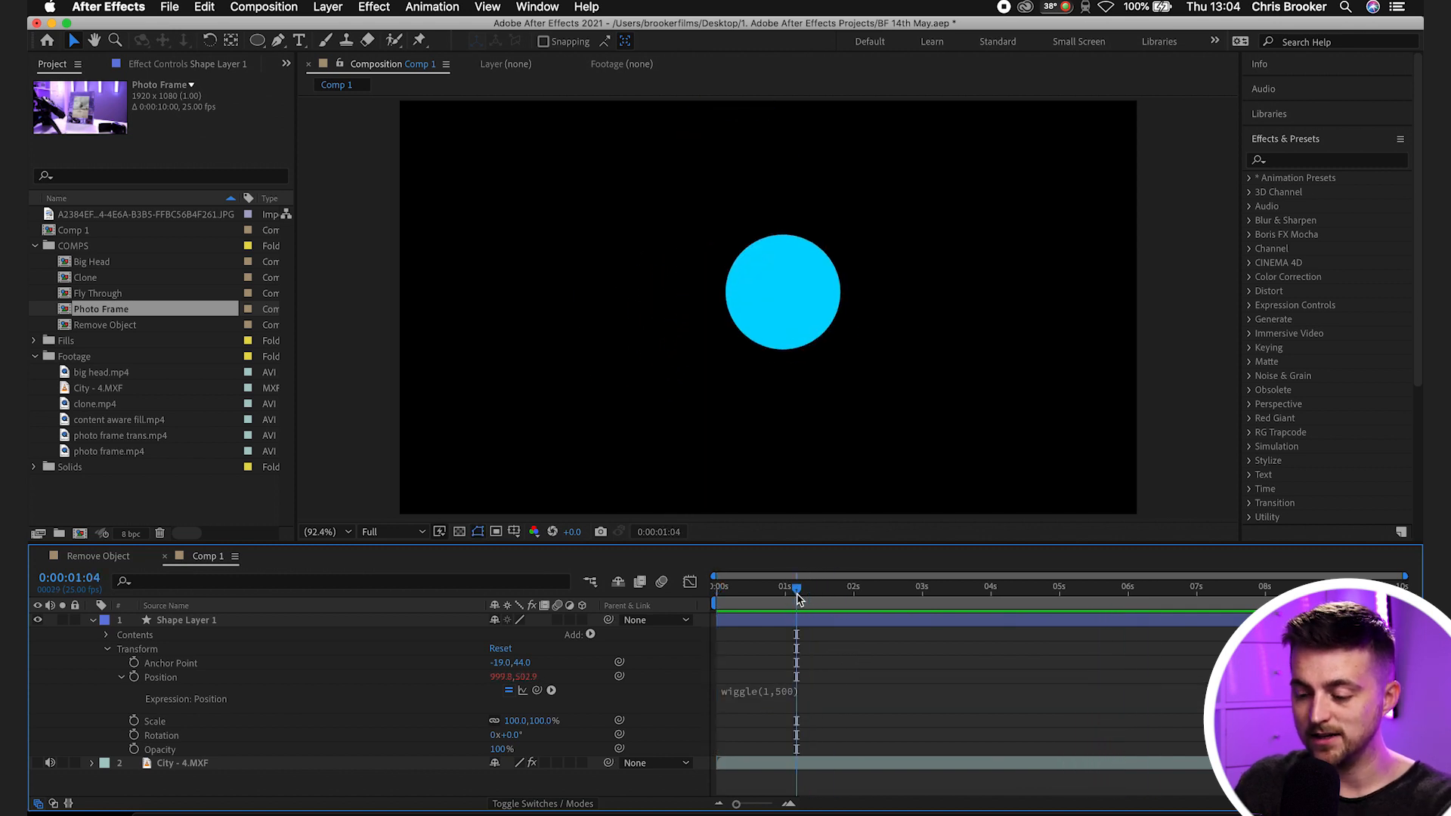
left_click(796, 691)
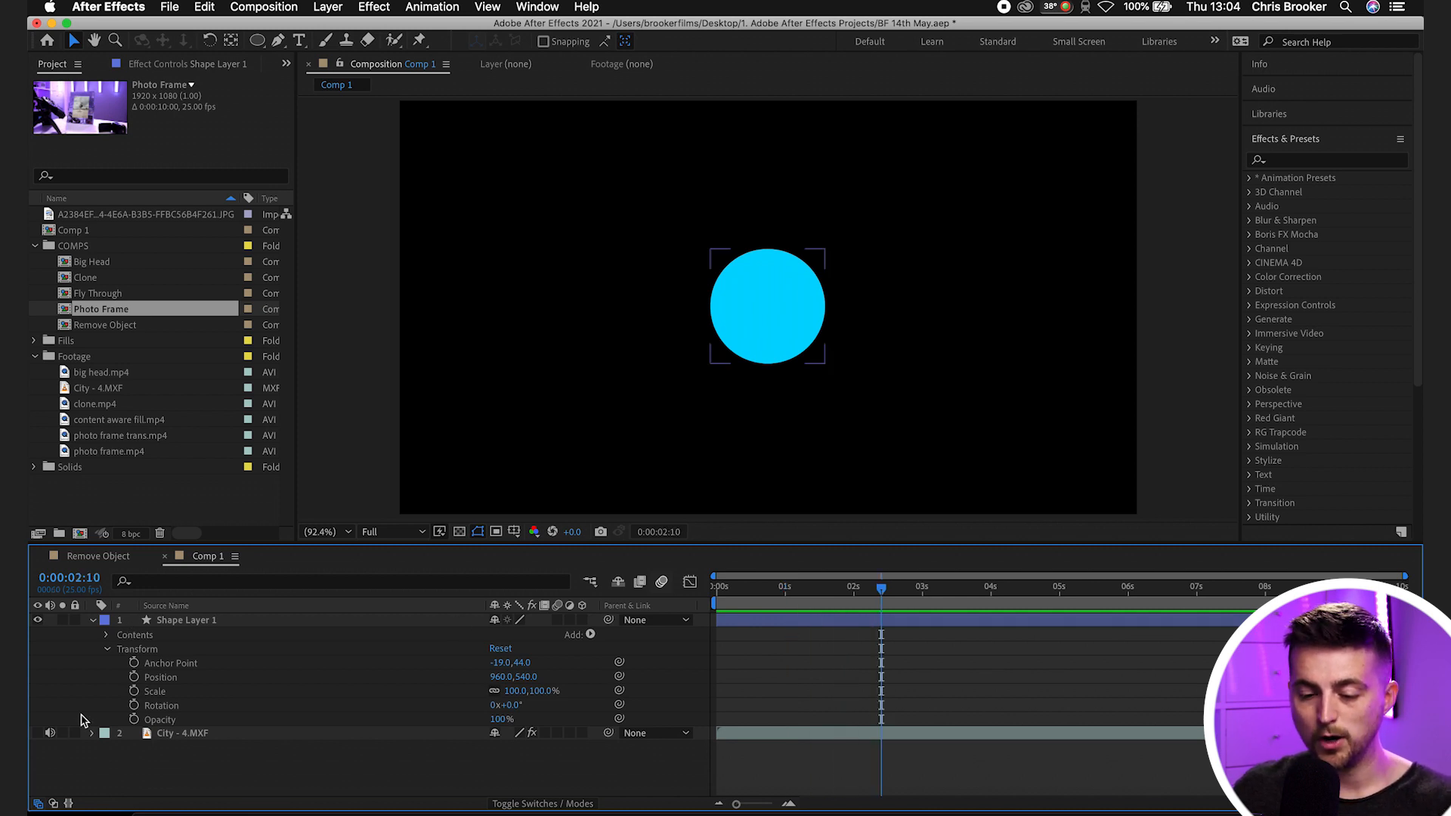
mouse_move(135, 733)
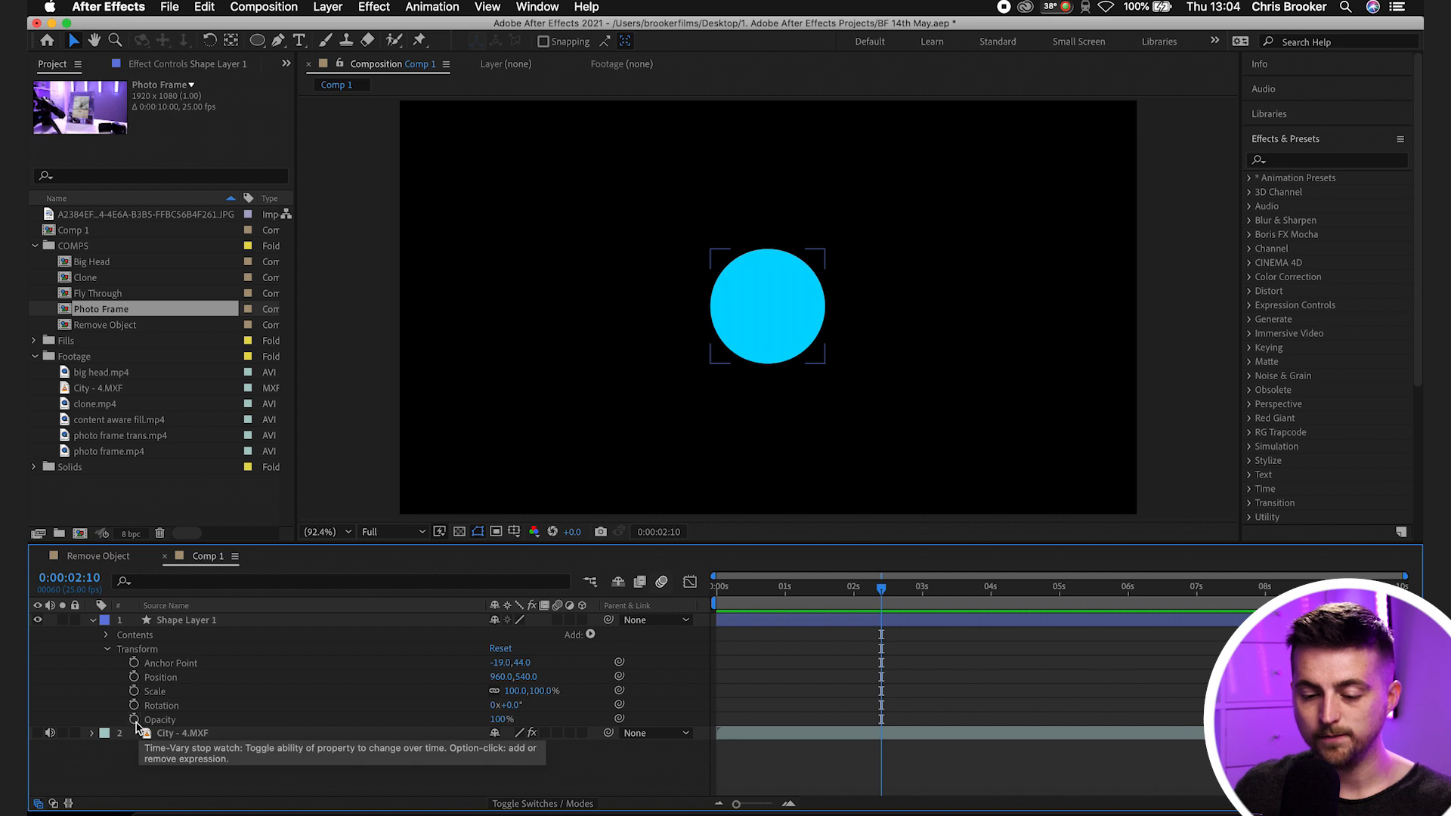
Give the circle's Opacity a wiggle(1,700) expression and tweak its frequency value.
left_click(134, 720)
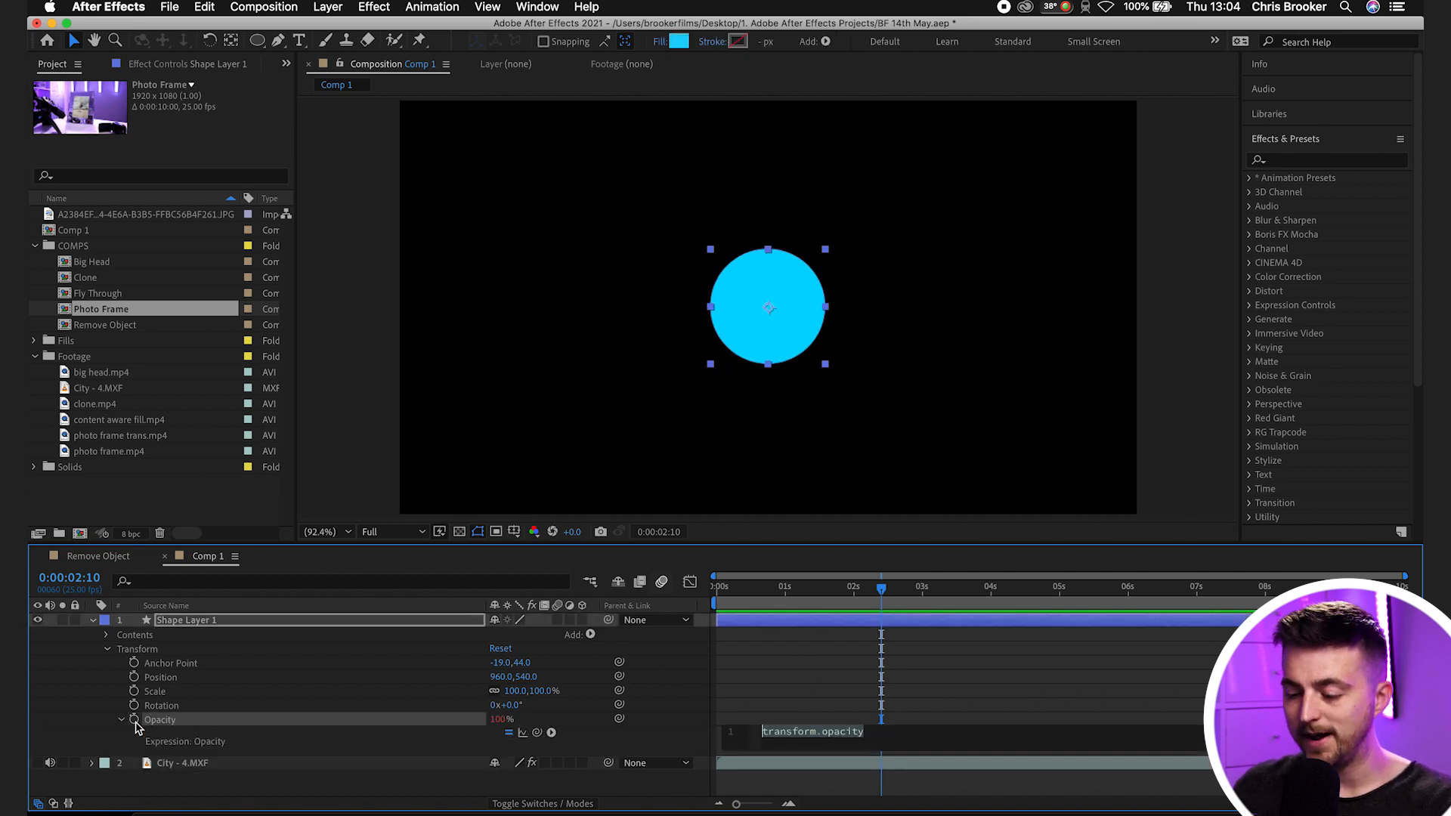
type("wiggle(1,700)")
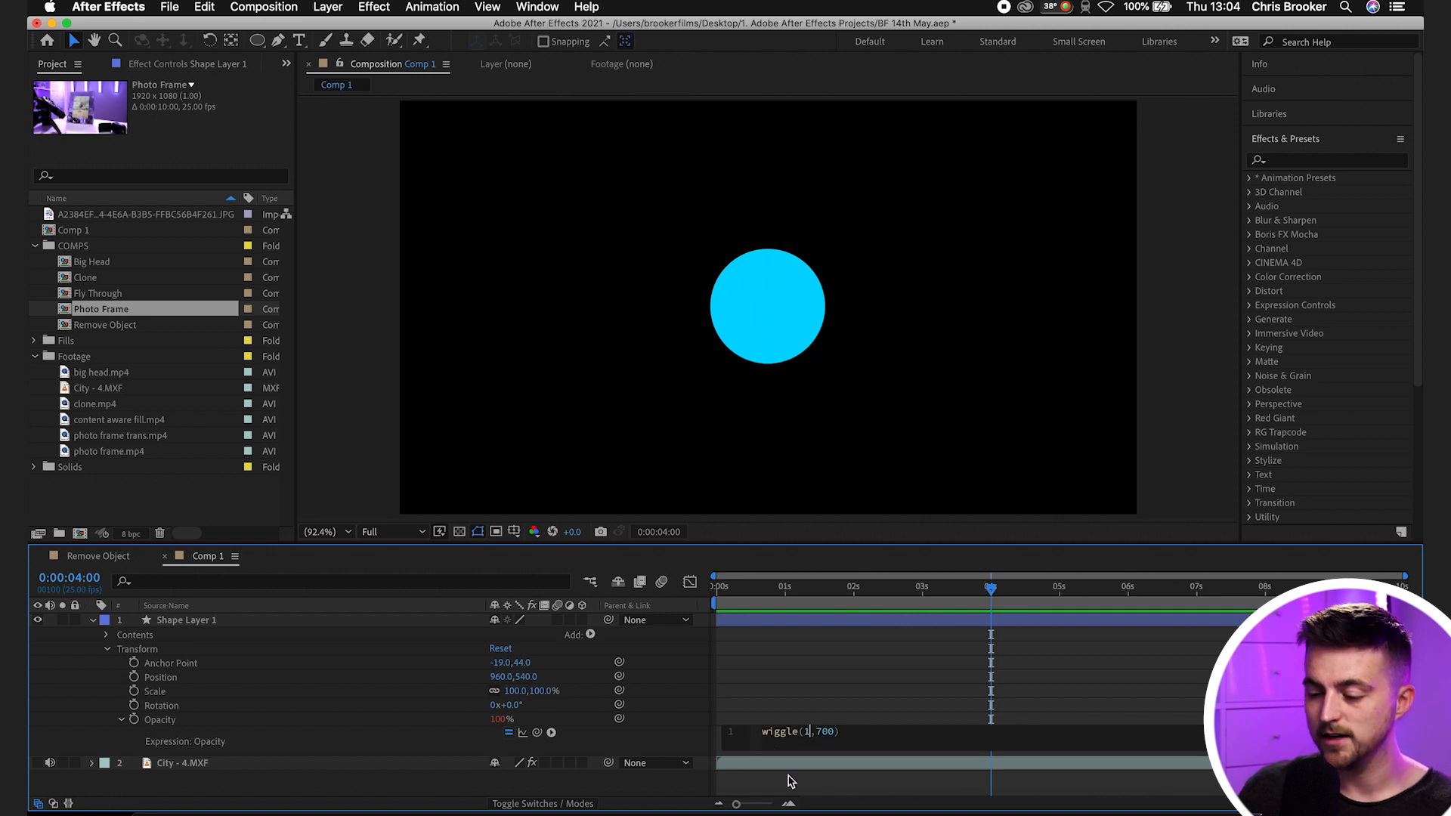
type("5")
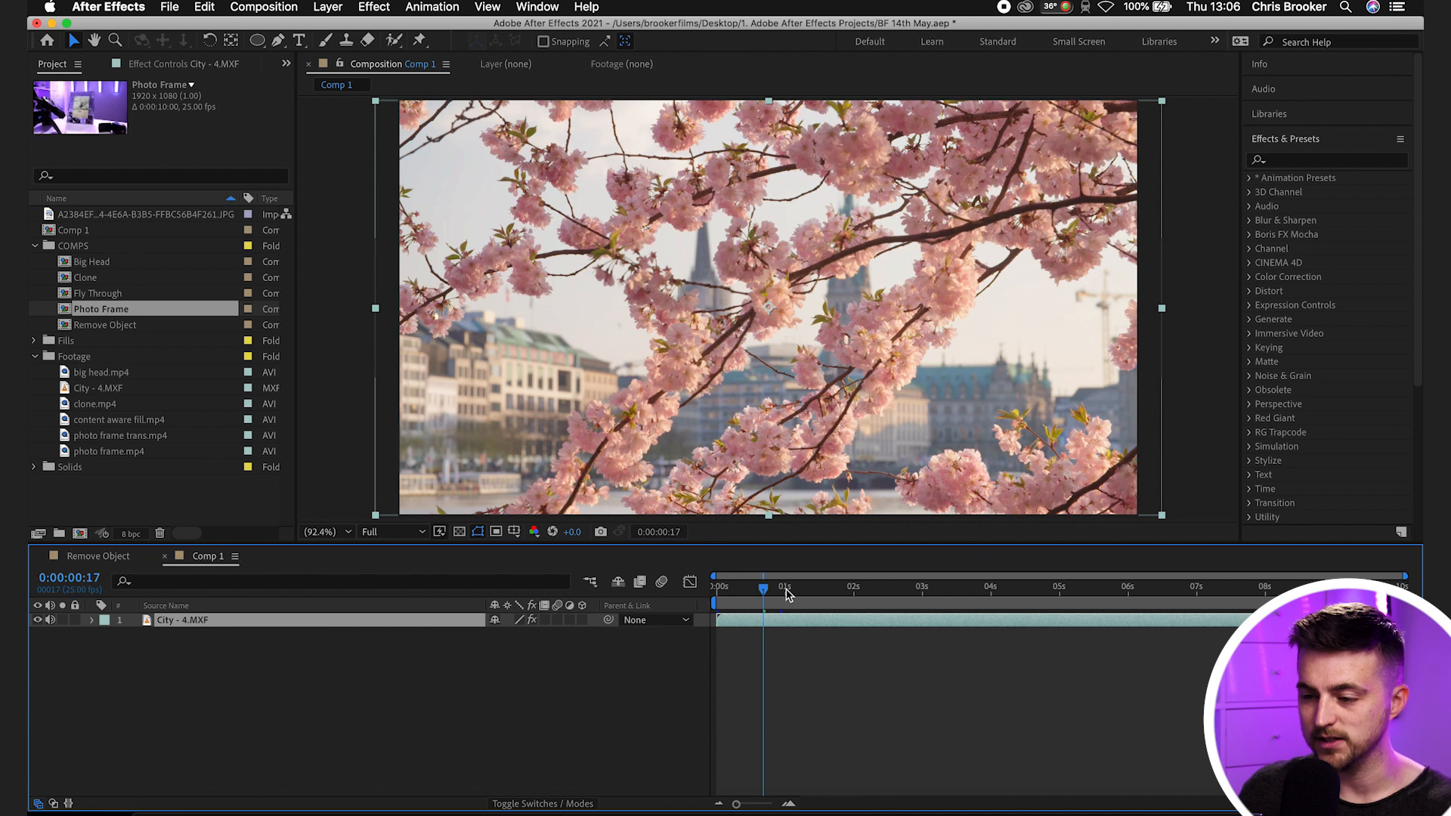
Reveal the City - 4.MXF layer's Transform properties in the timeline.
left_click(94, 619)
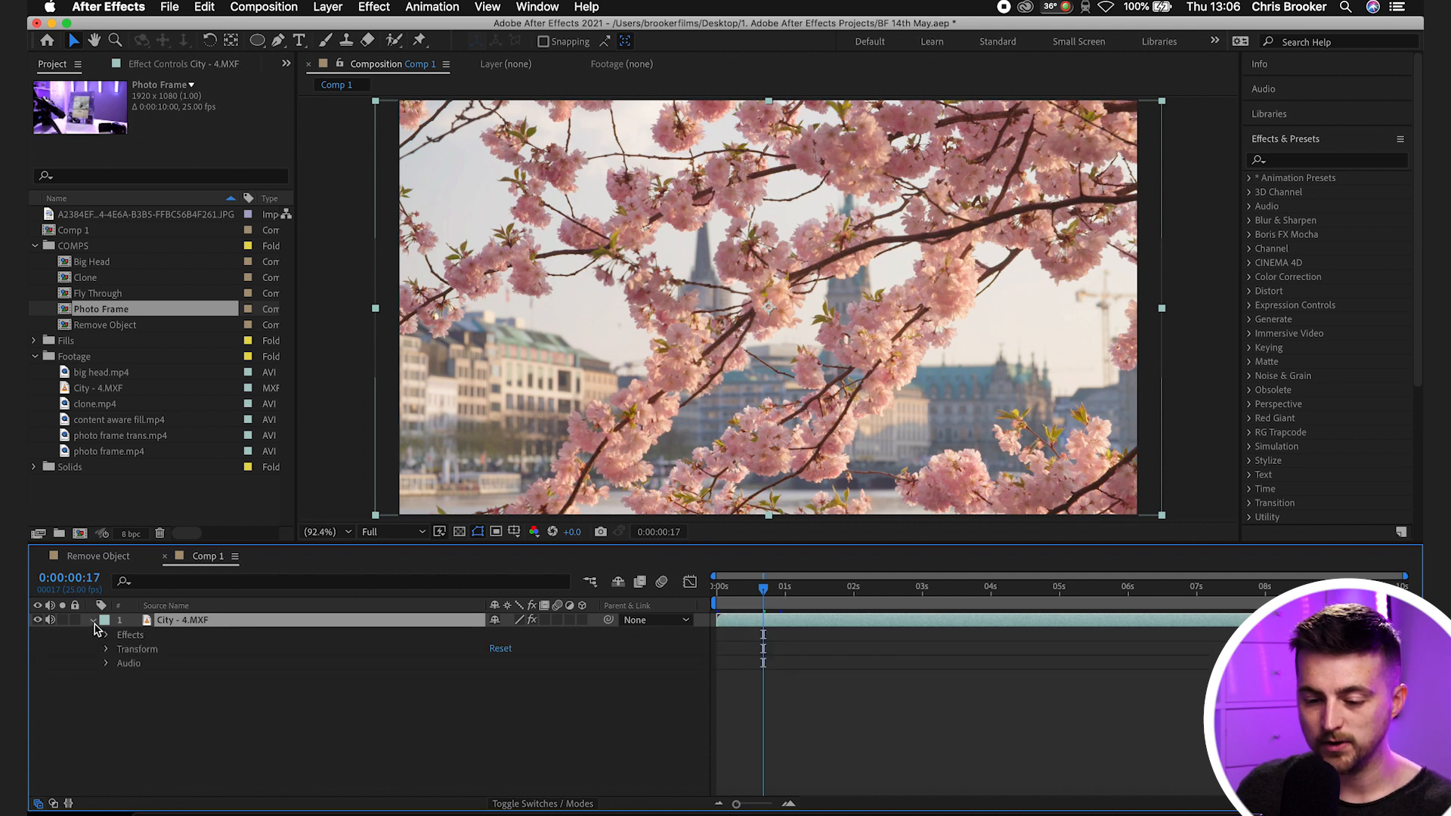
left_click(106, 648)
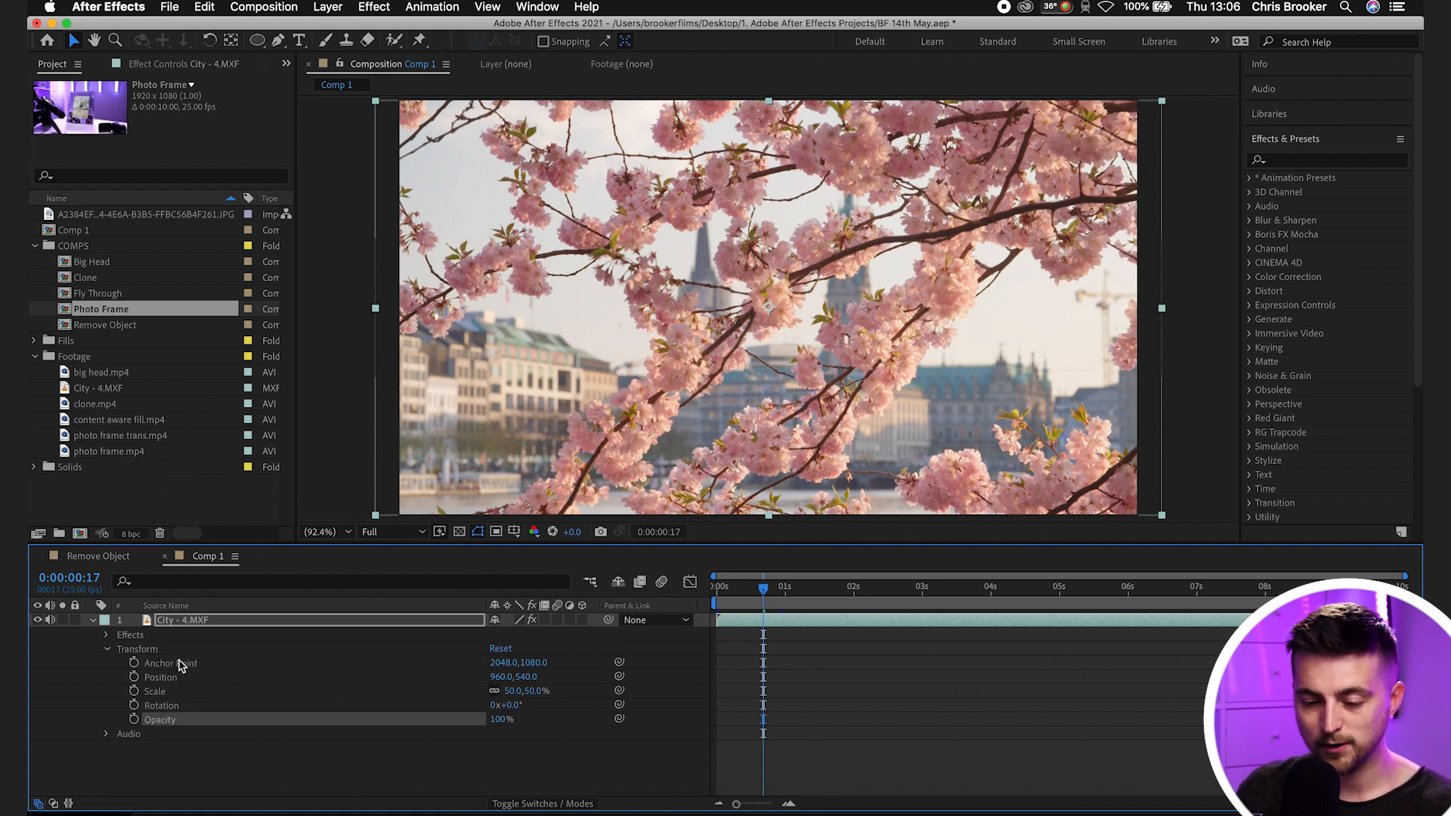
mouse_move(133, 707)
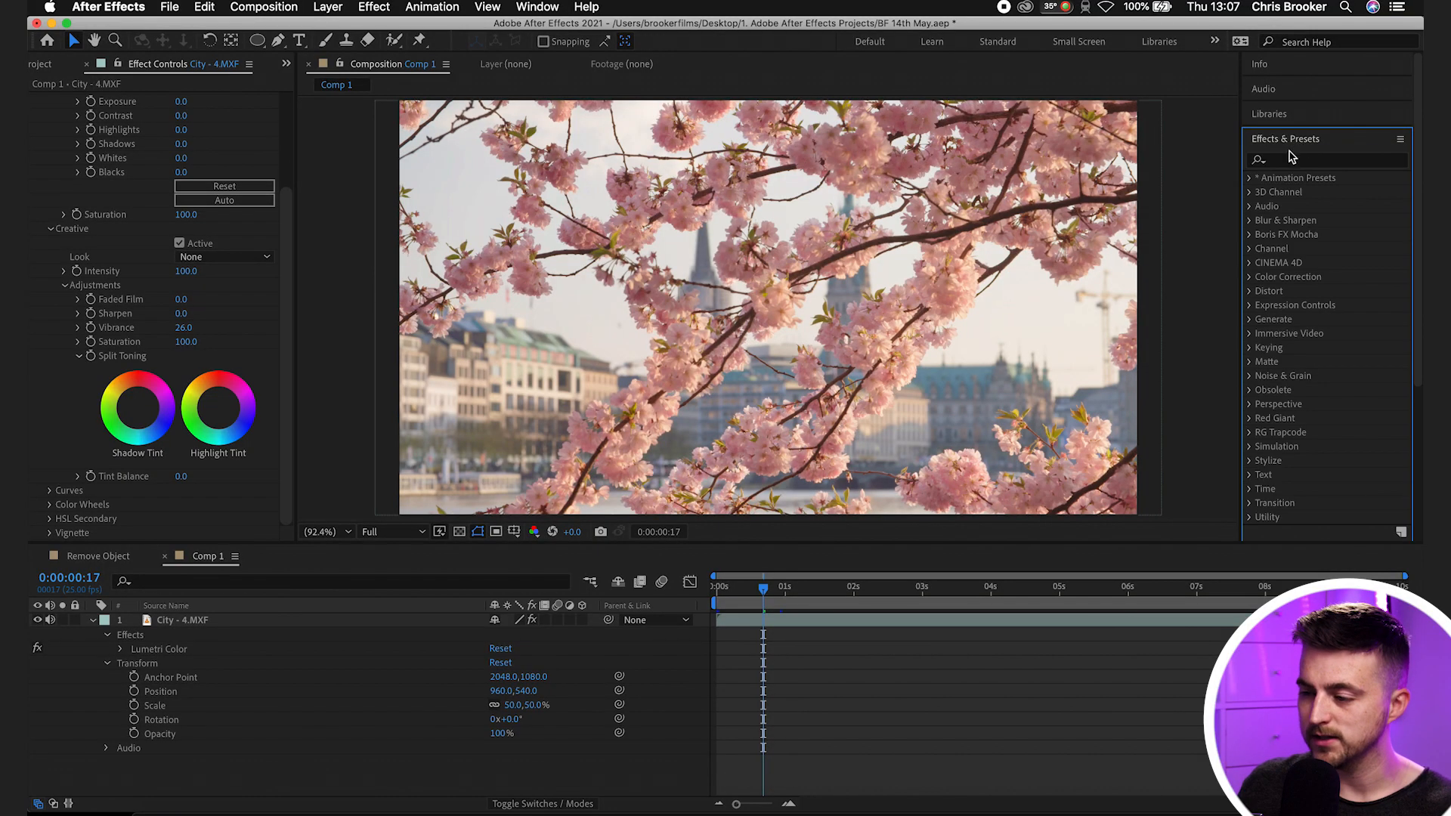
Add Brightness & Contrast to the city footage and give Brightness a wiggle(5,50) expression.
type("bright")
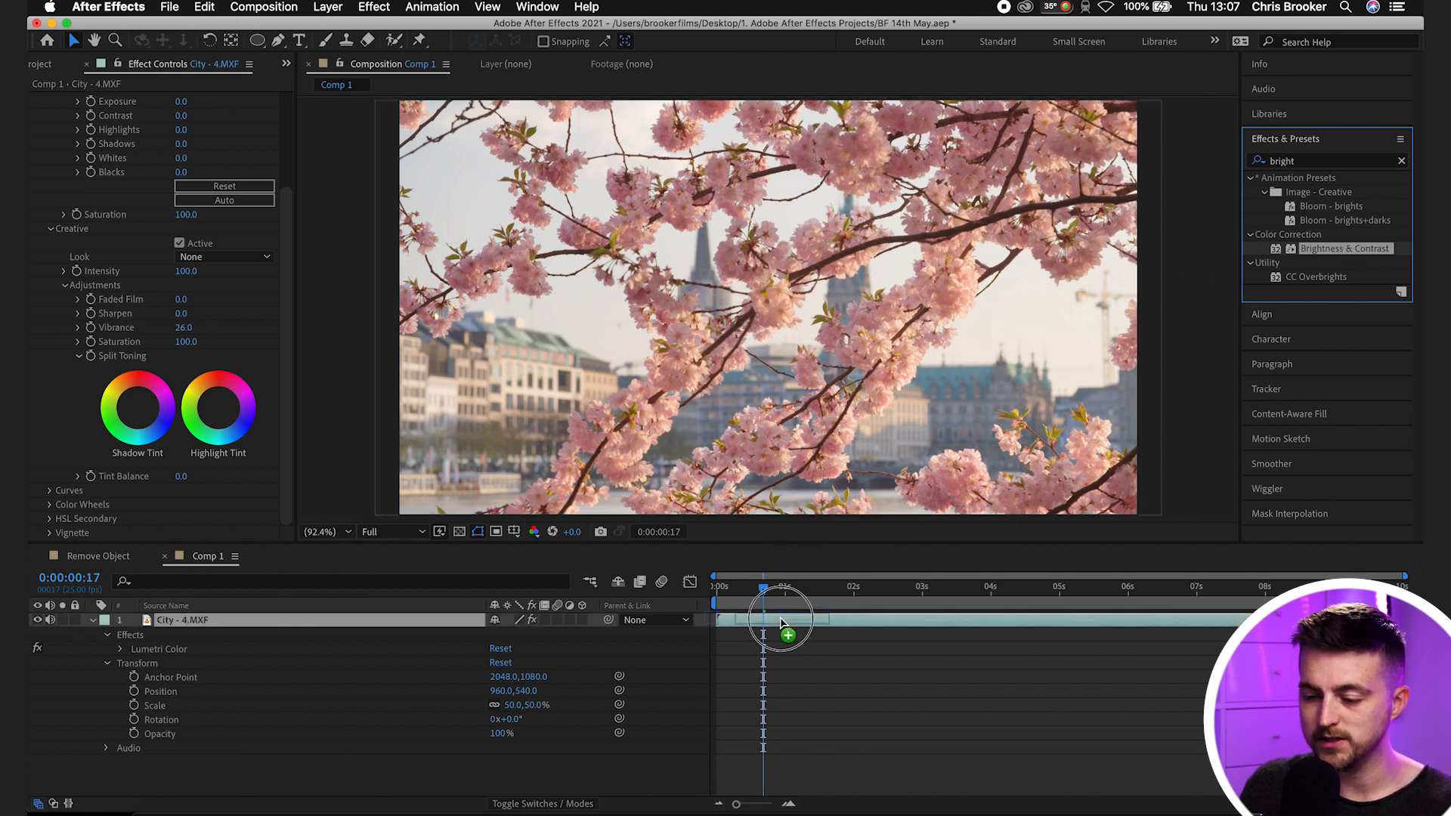
double_click(1343, 248)
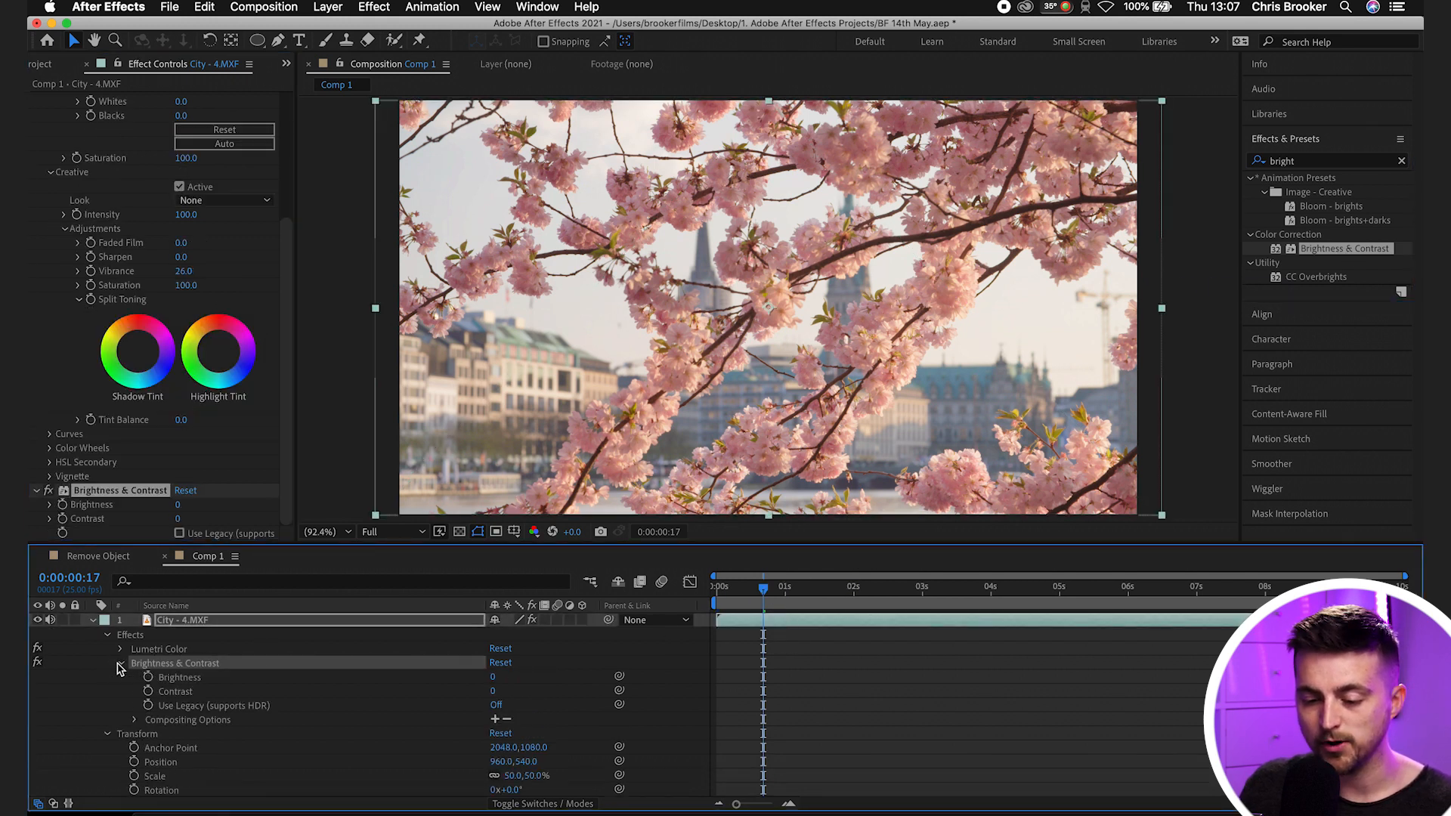
mouse_move(165, 697)
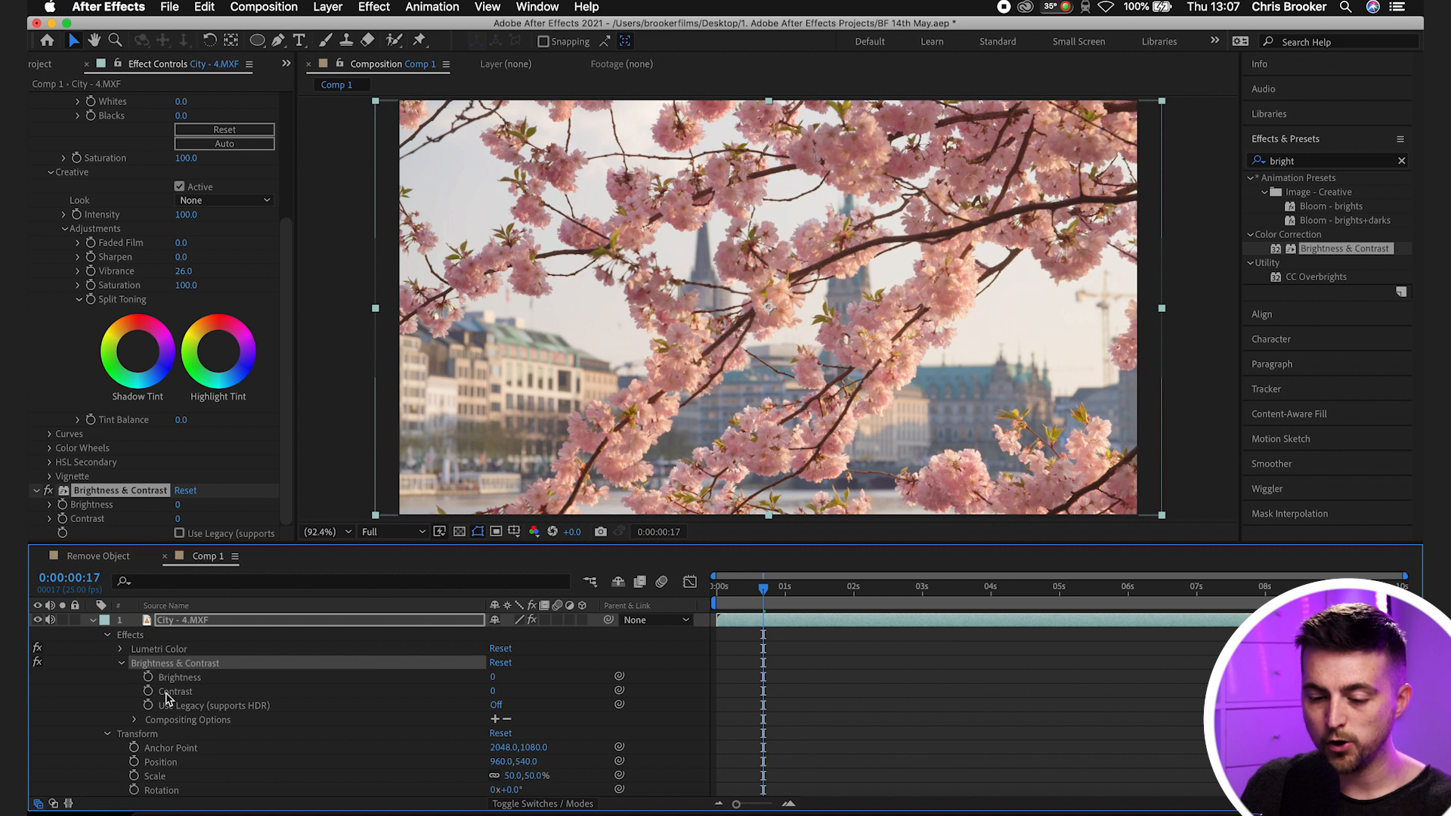
mouse_move(148, 677)
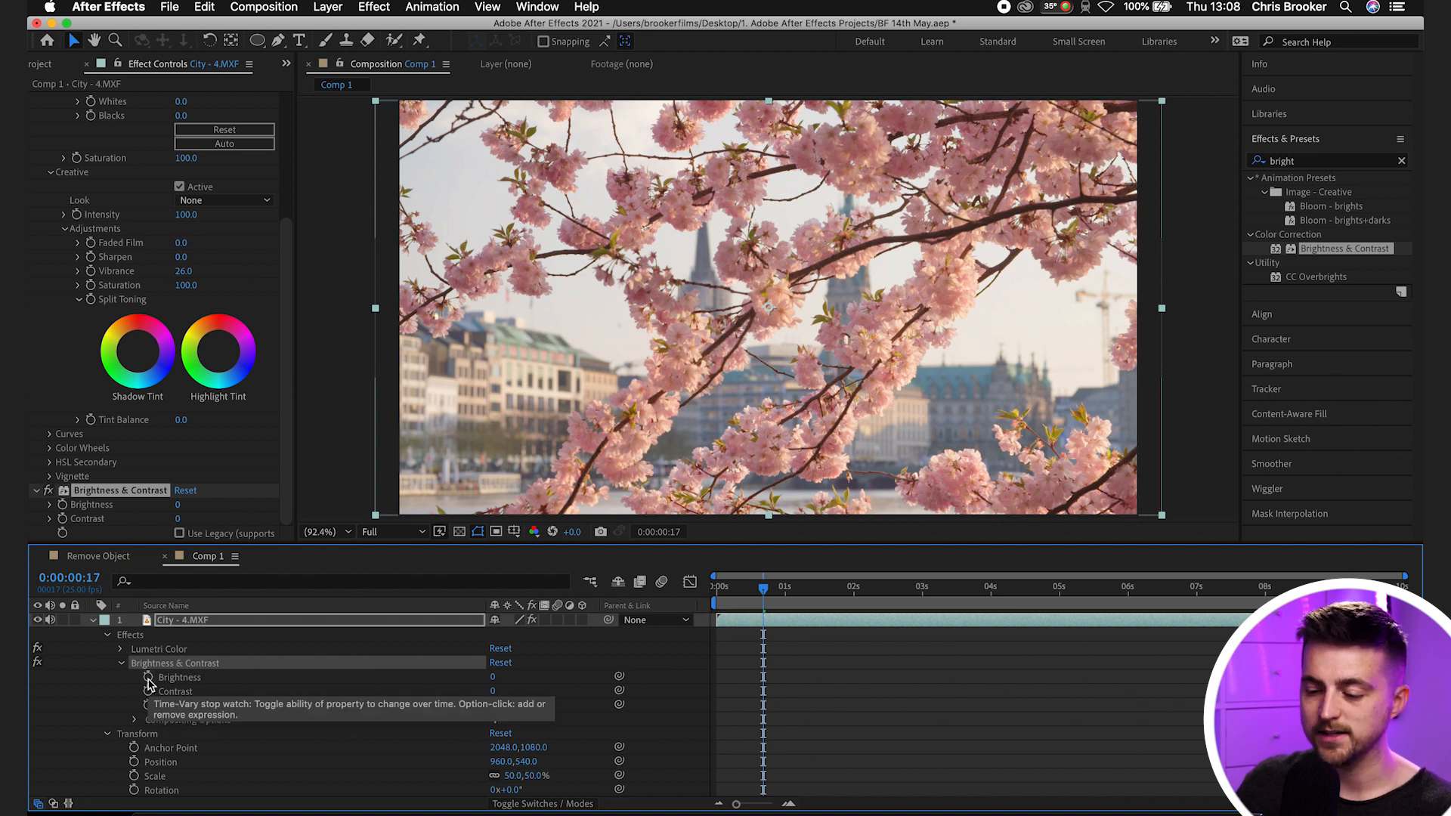
left_click(146, 677)
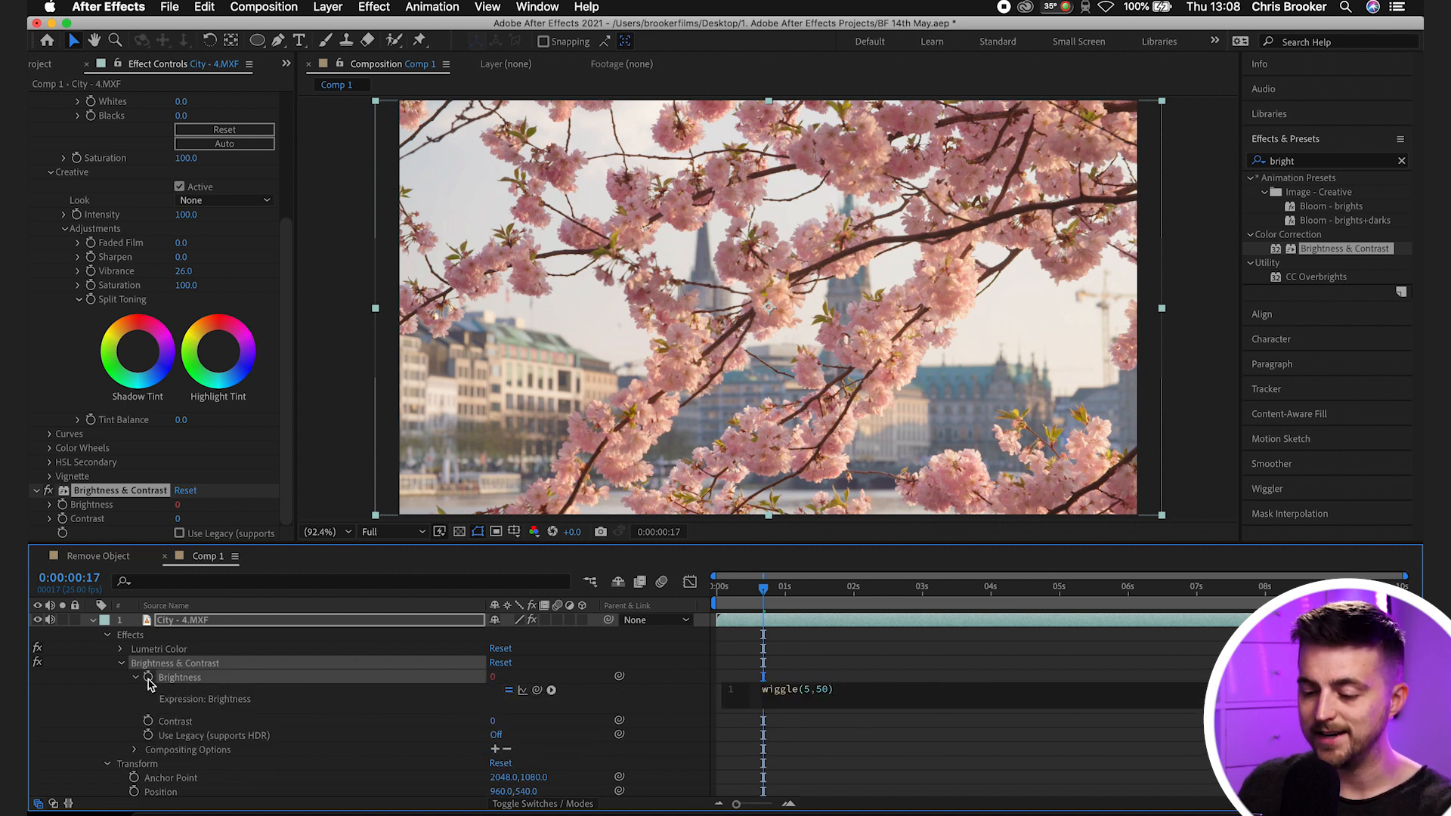